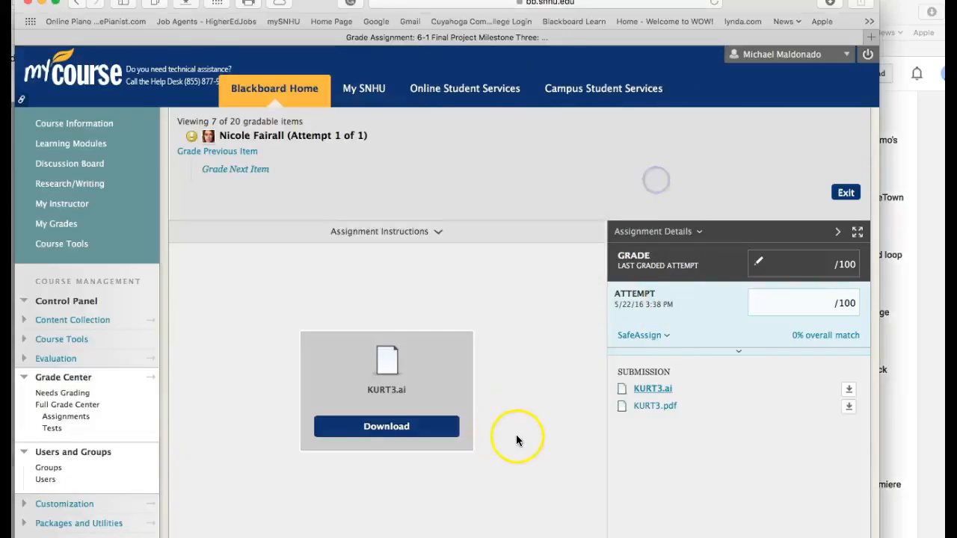
- Open the student's submitted KURT3.pdf portrait from the Blackboard grading page
left_click(654, 406)
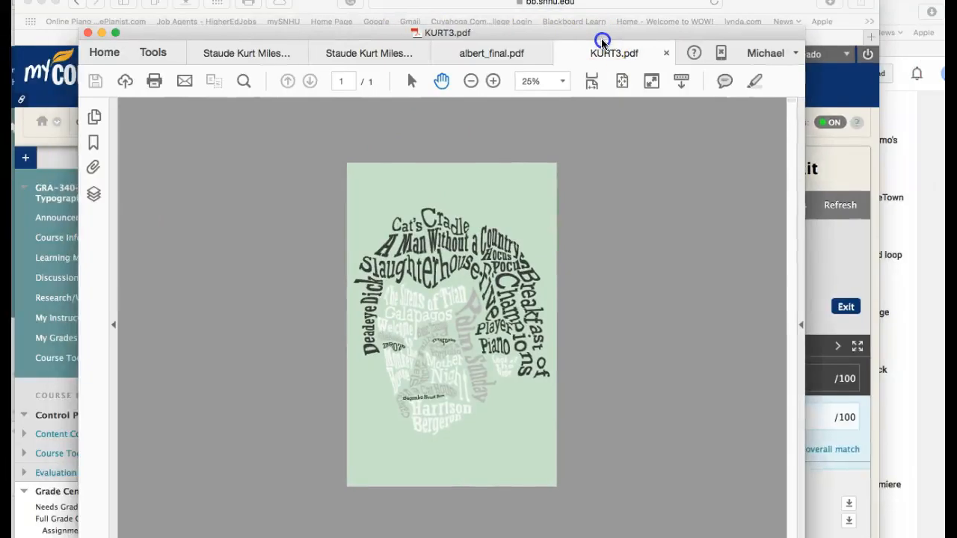
mouse_move(422, 438)
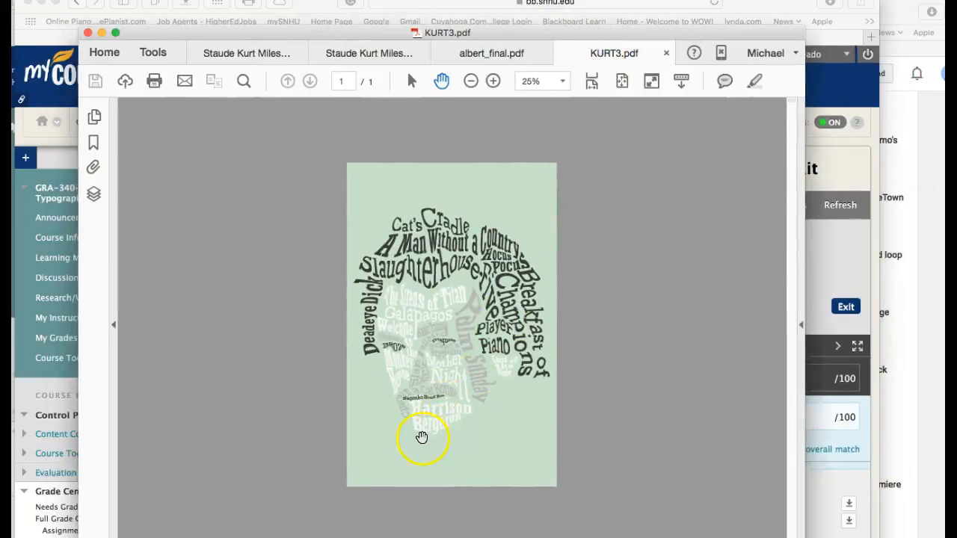
mouse_move(411, 441)
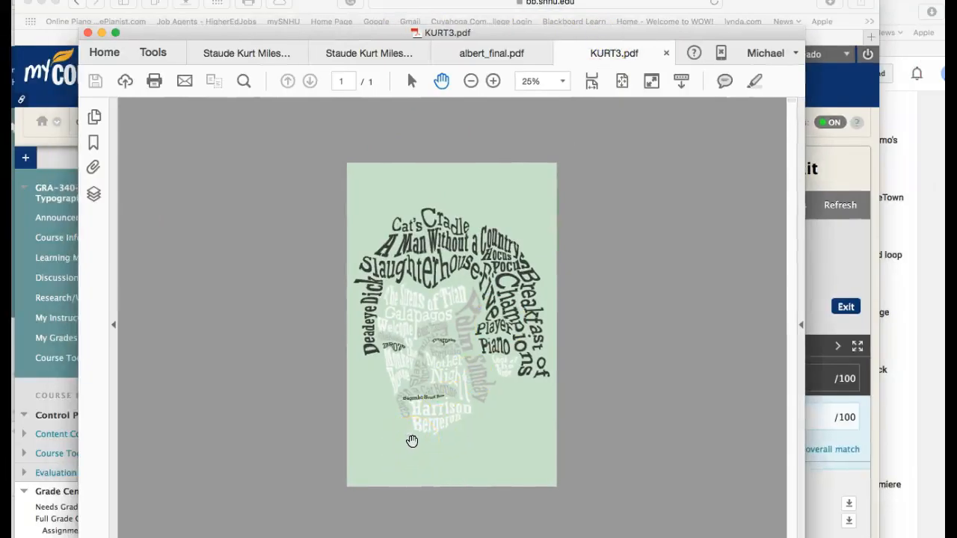
left_click(403, 344)
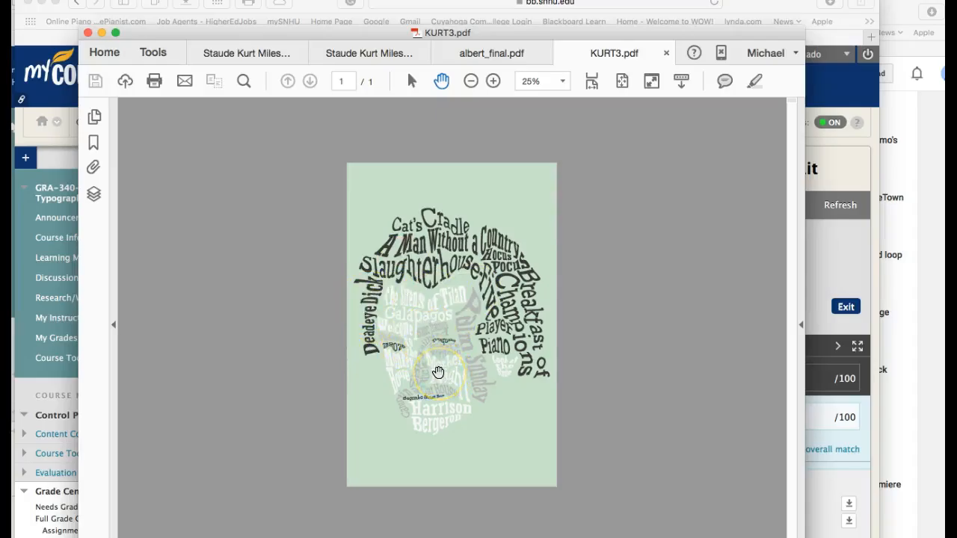
mouse_move(469, 437)
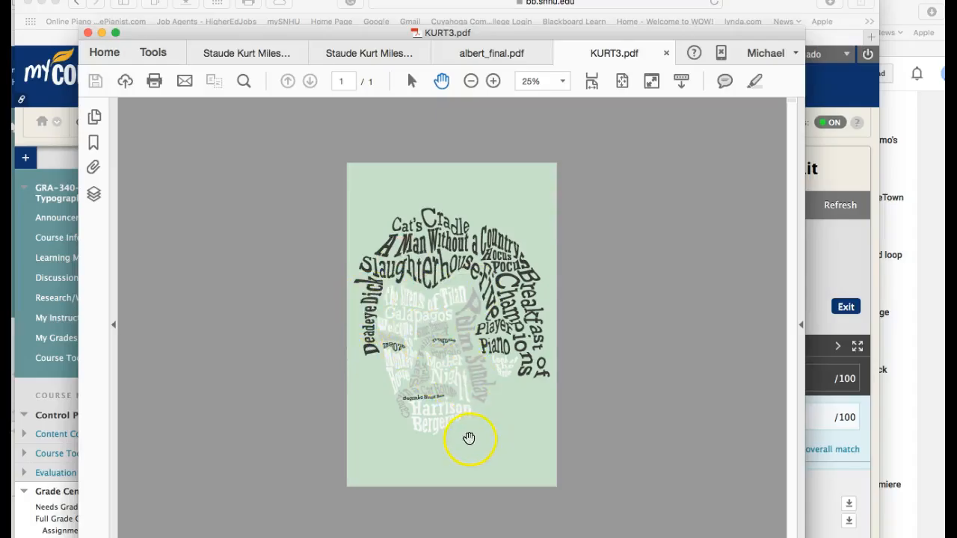
mouse_move(456, 421)
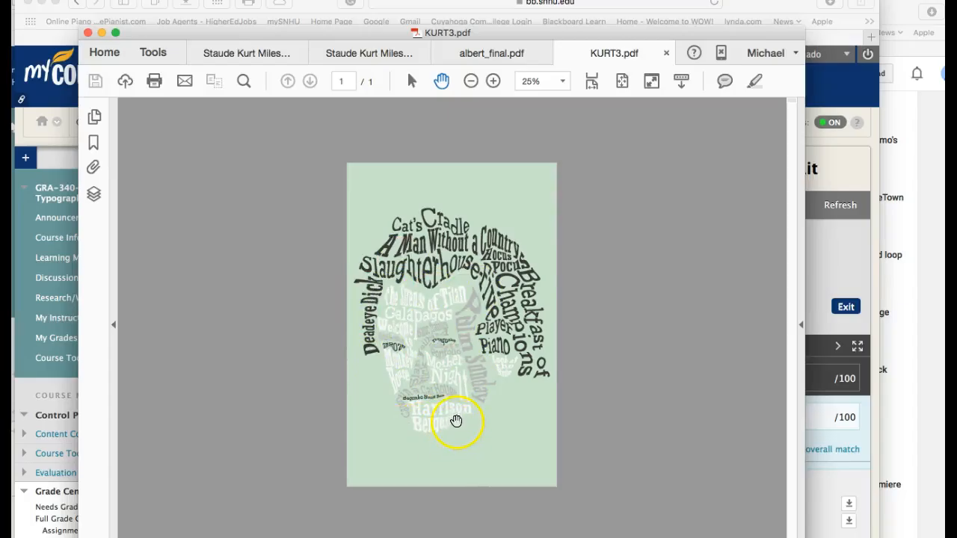
mouse_move(452, 419)
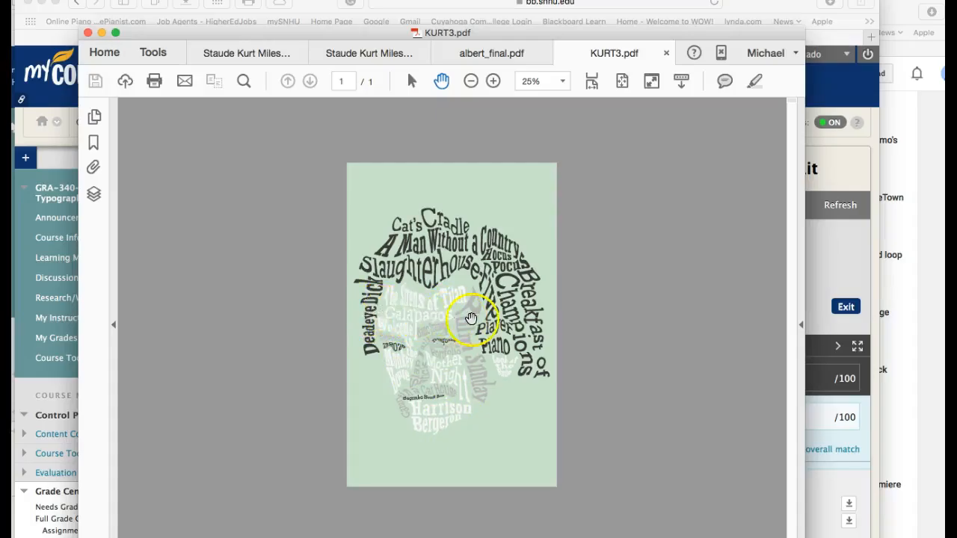
mouse_move(455, 305)
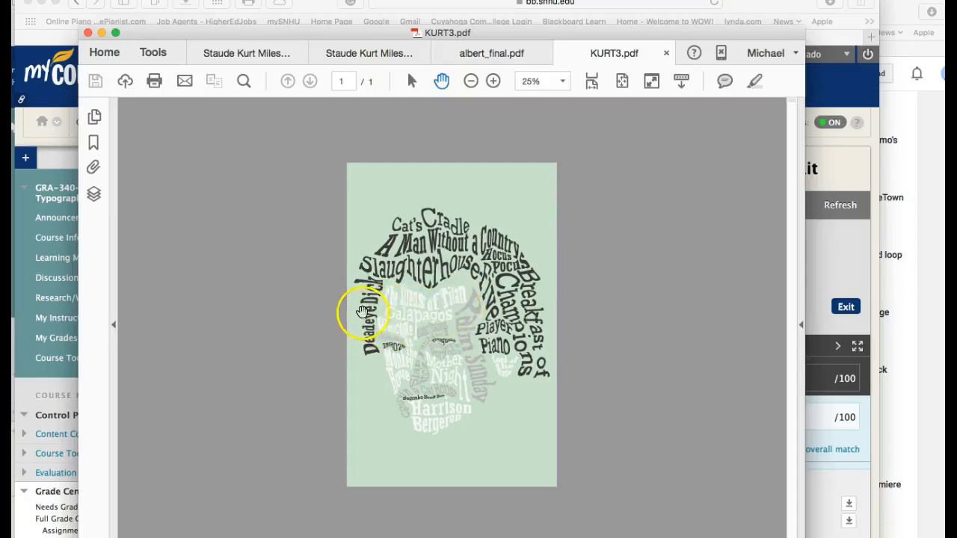
mouse_move(380, 312)
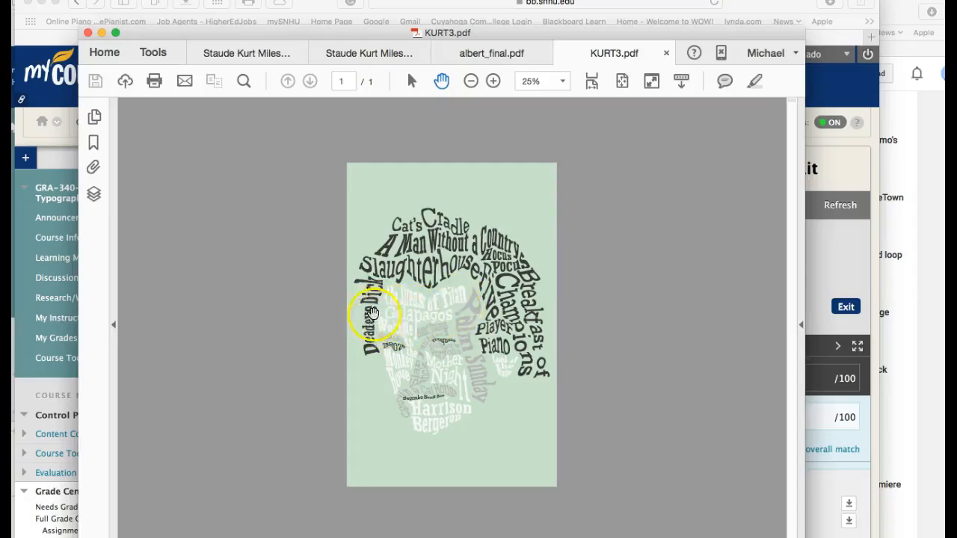
mouse_move(444, 307)
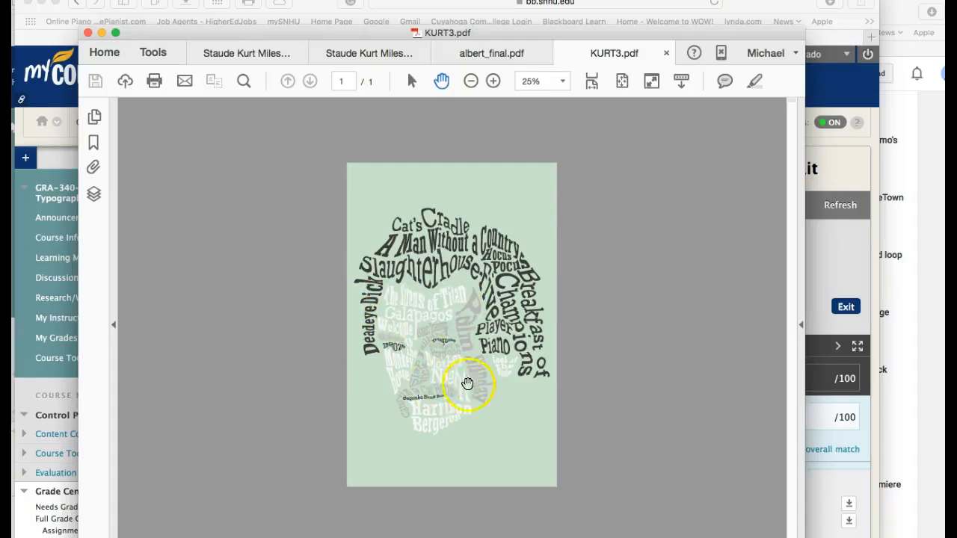
mouse_move(442, 382)
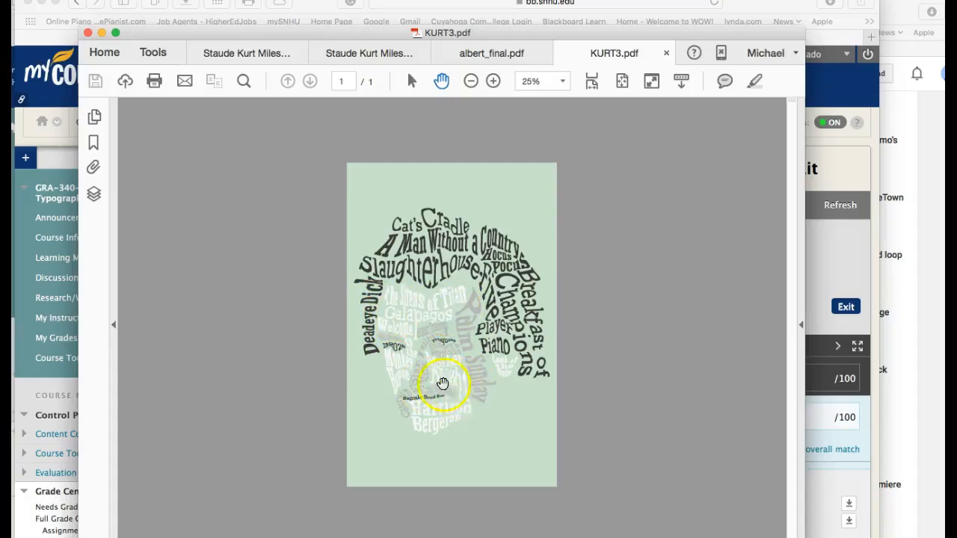
mouse_move(431, 381)
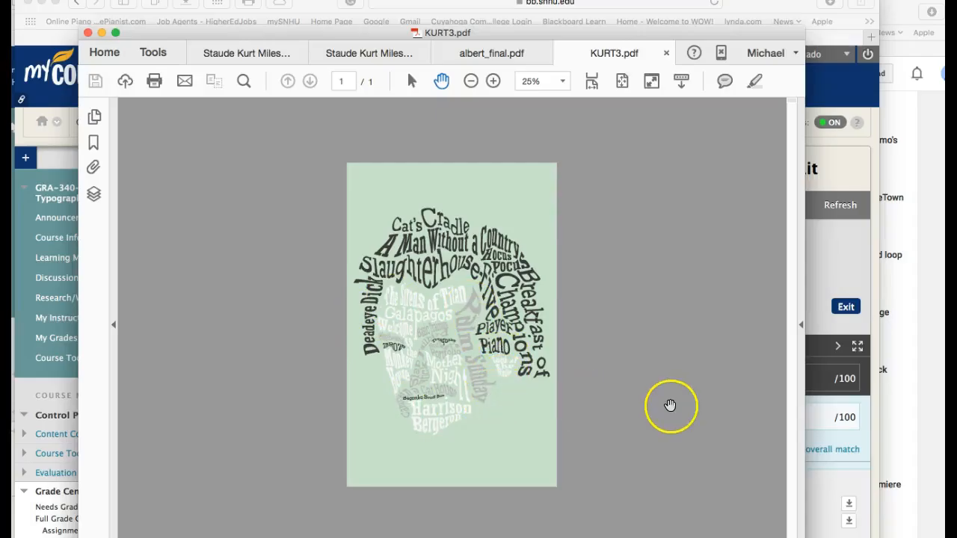
mouse_move(499, 284)
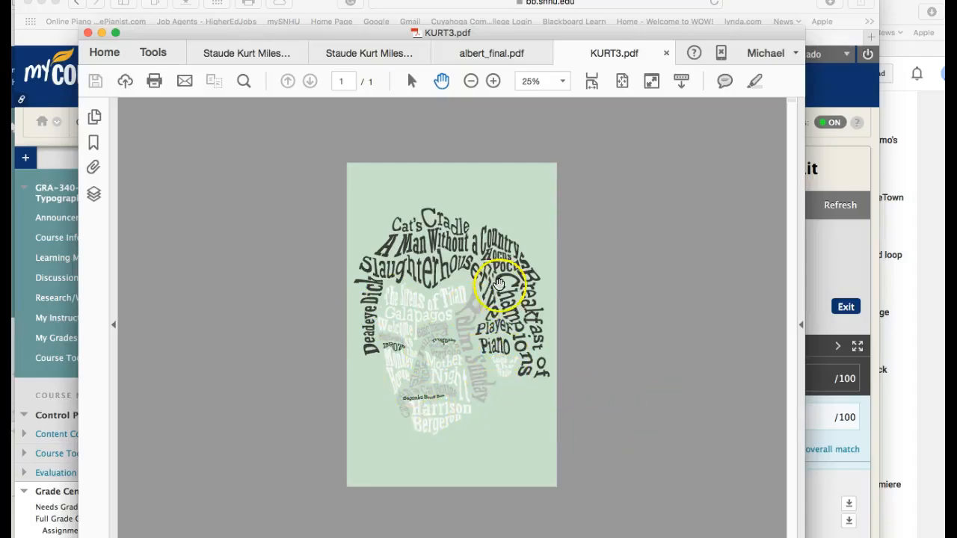
mouse_move(428, 266)
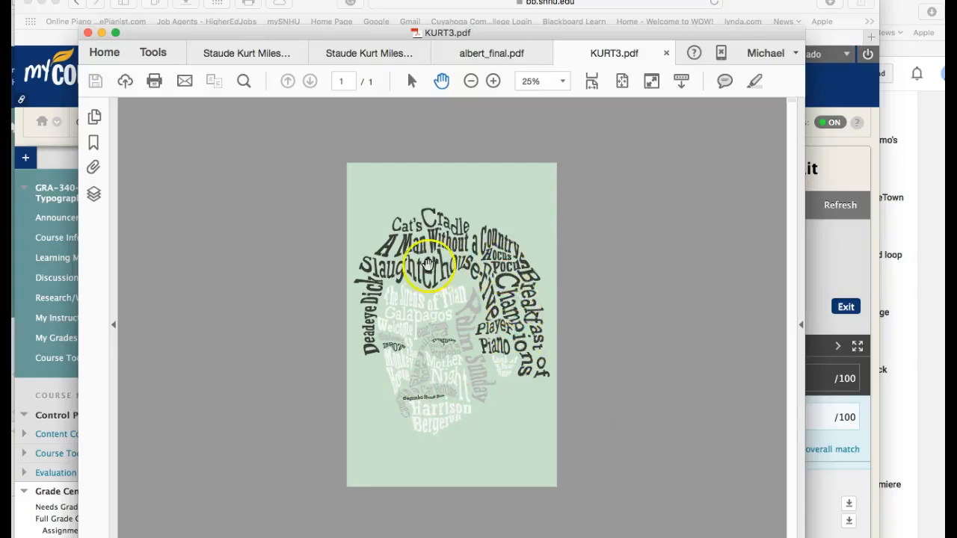
mouse_move(470, 282)
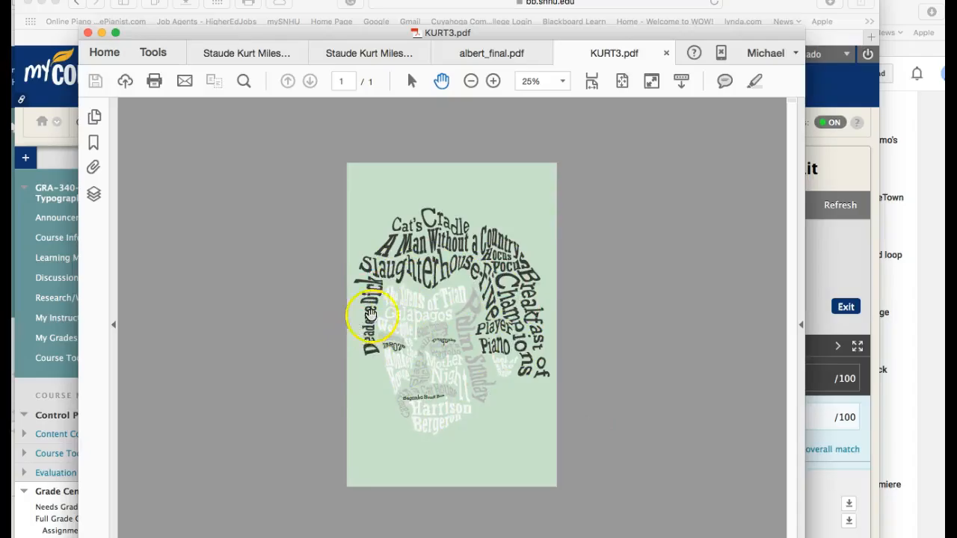
mouse_move(450, 262)
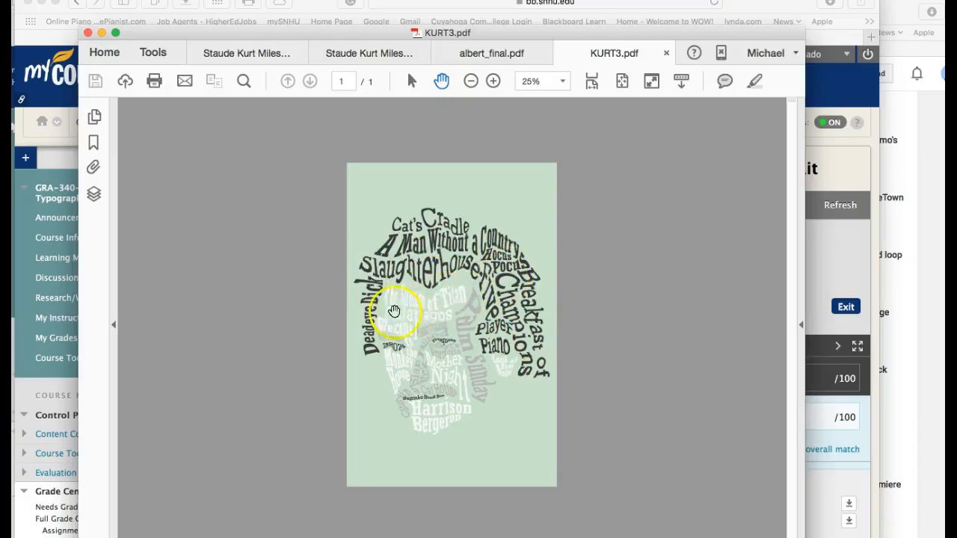
mouse_move(420, 392)
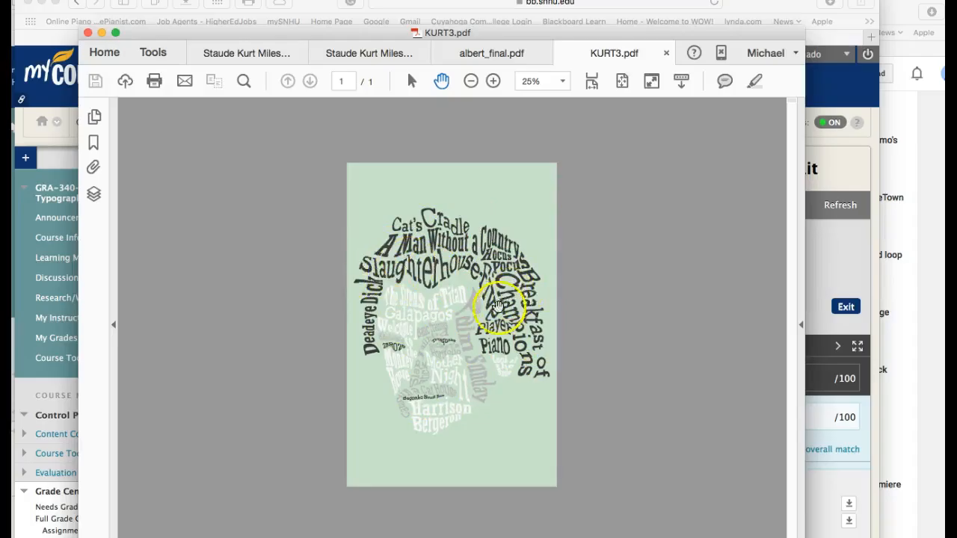
mouse_move(412, 269)
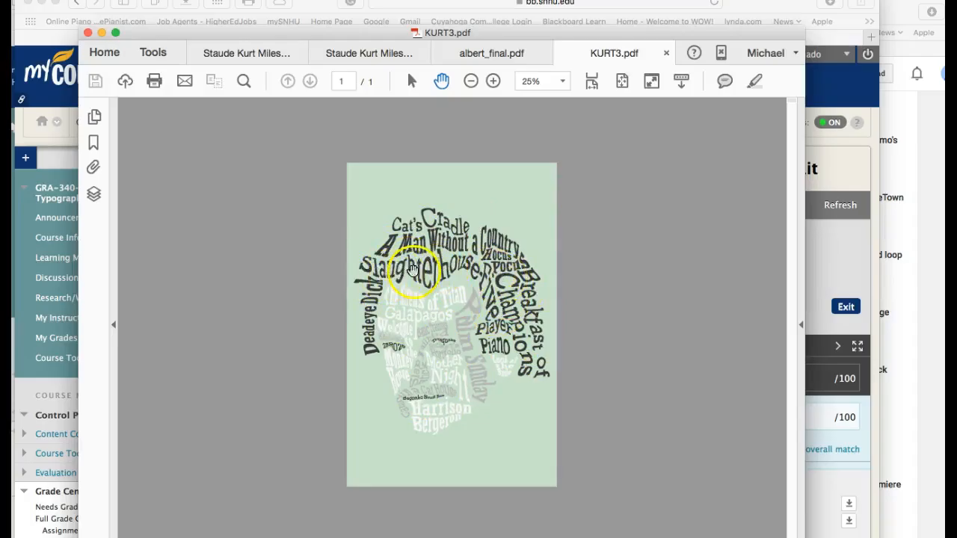
mouse_move(495, 306)
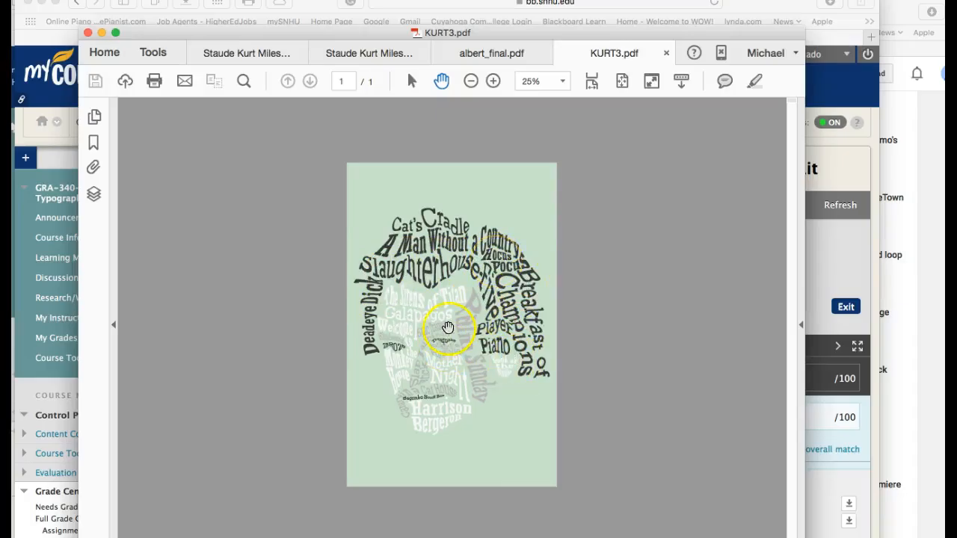
mouse_move(529, 409)
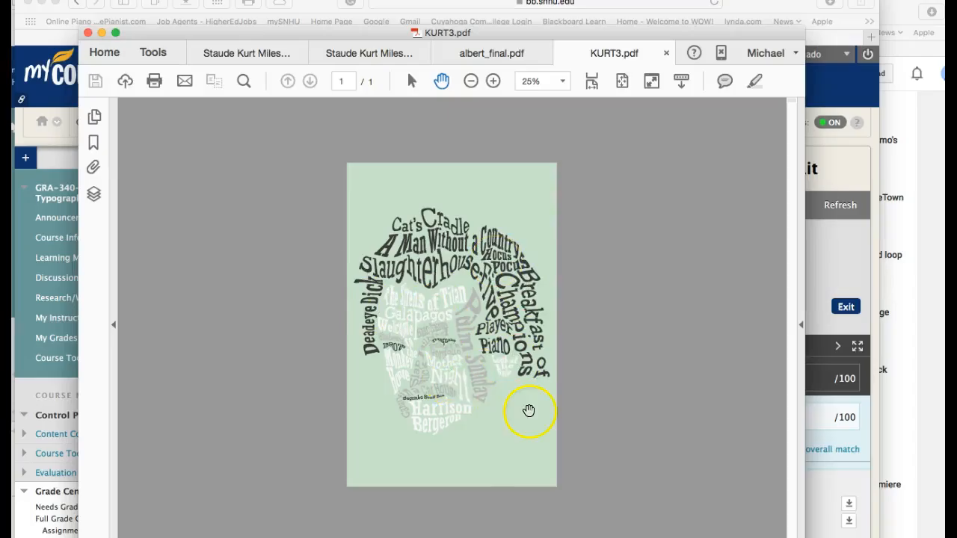
mouse_move(543, 406)
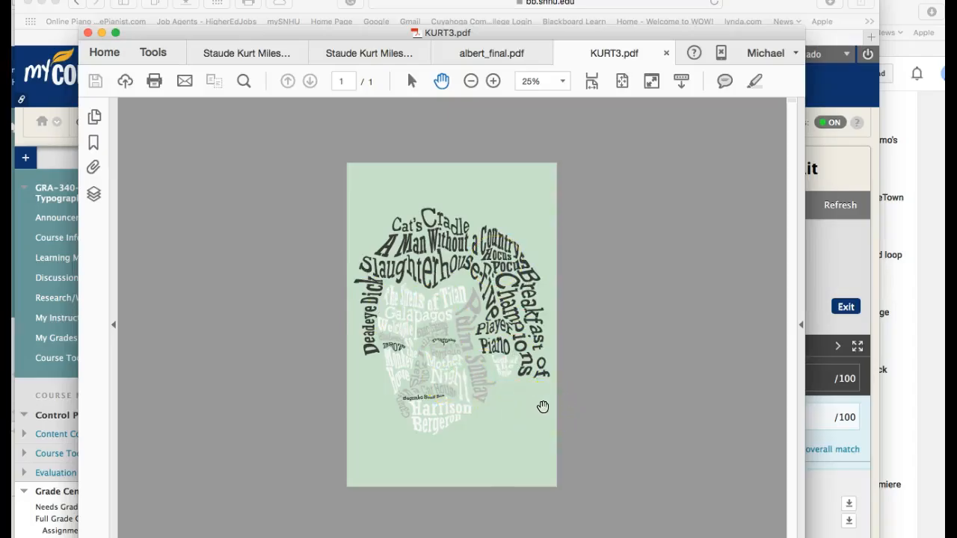
left_click(553, 409)
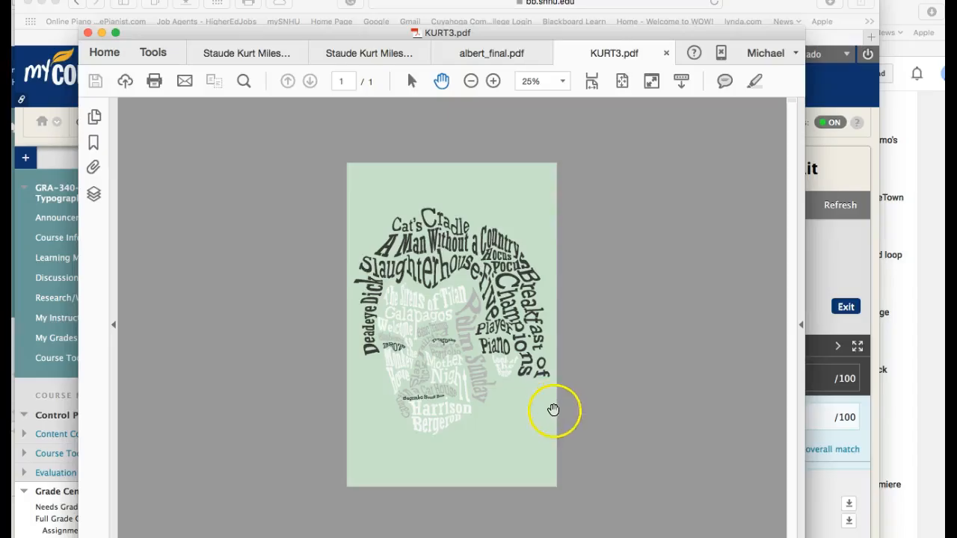
mouse_move(583, 426)
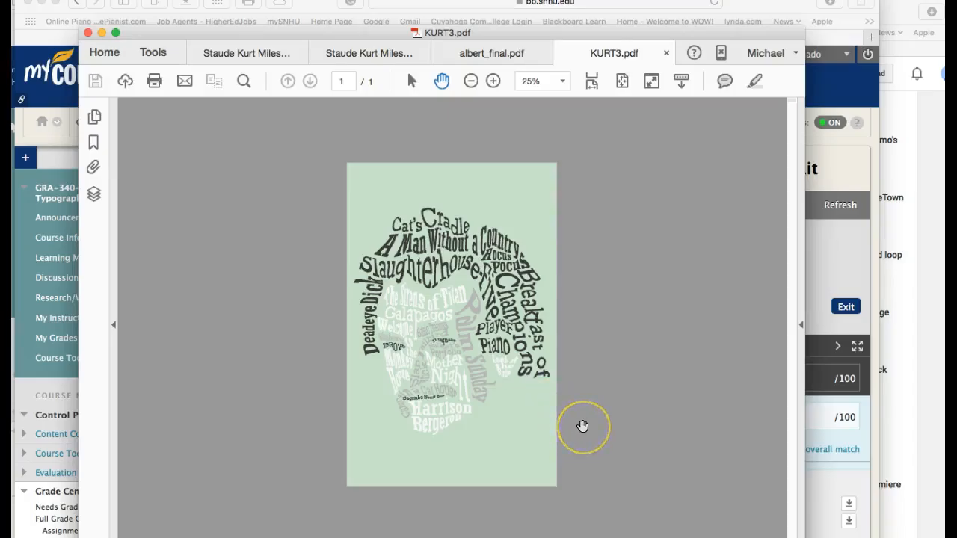
mouse_move(508, 410)
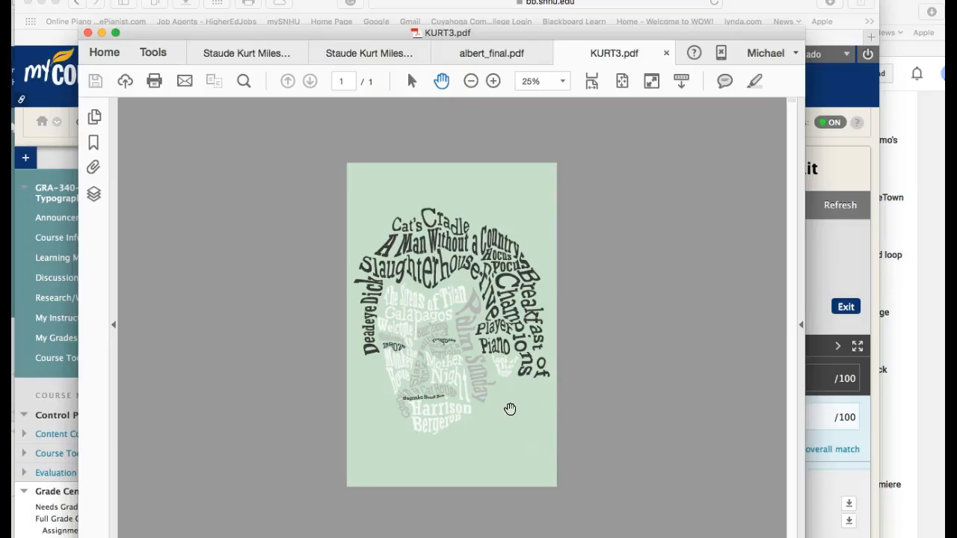
mouse_move(605, 338)
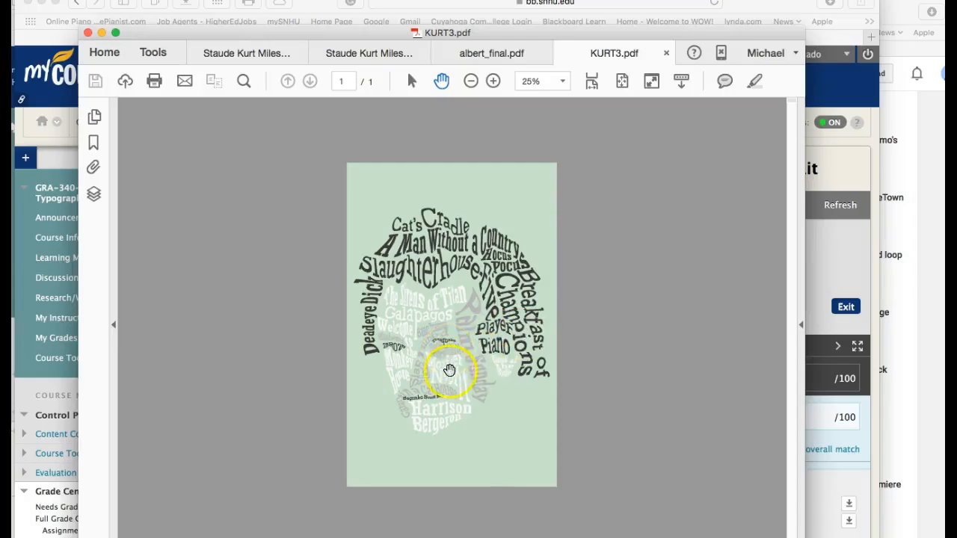
mouse_move(467, 376)
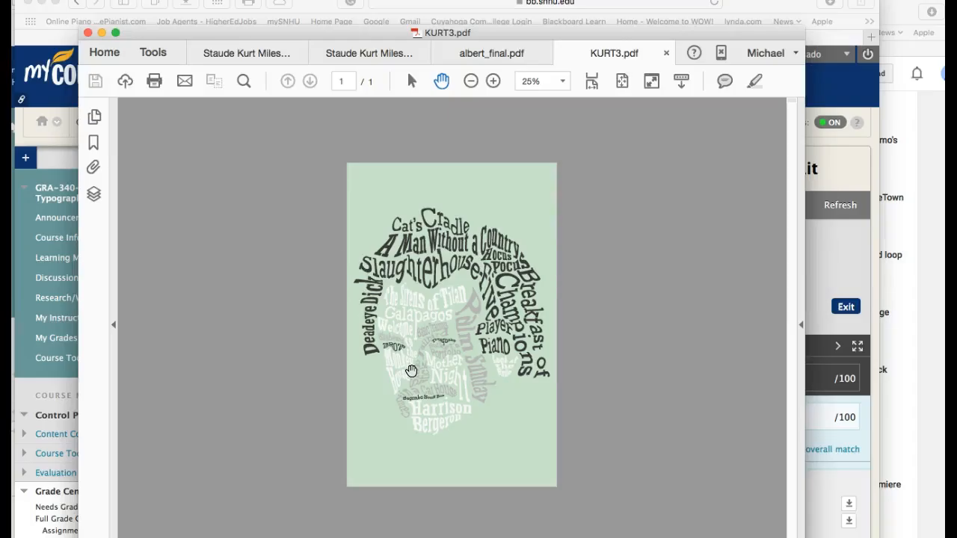
mouse_move(137, 413)
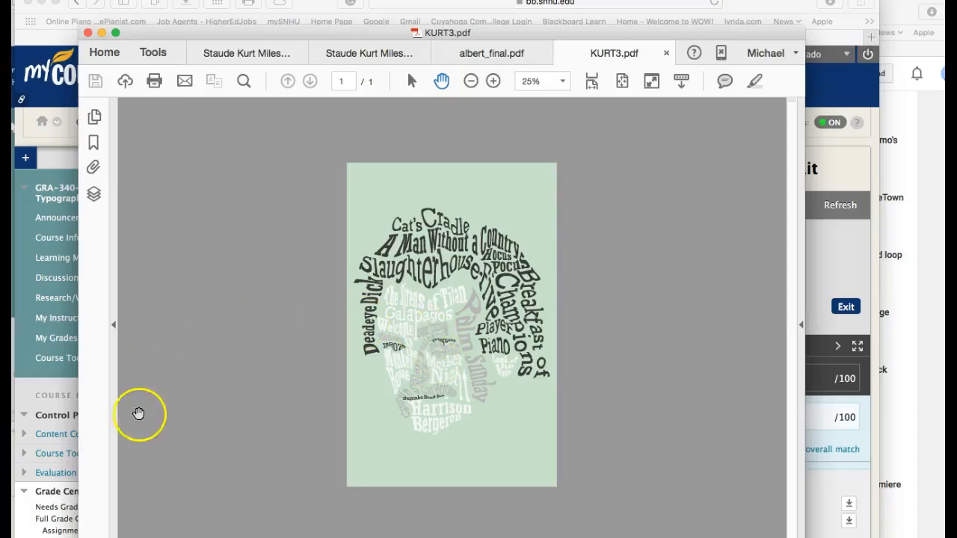